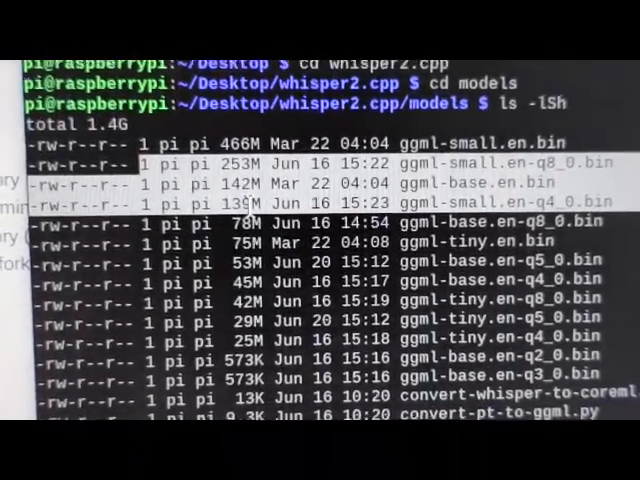
Scroll the terminal output listing the whisper model files sorted by size
scroll("down", 3)
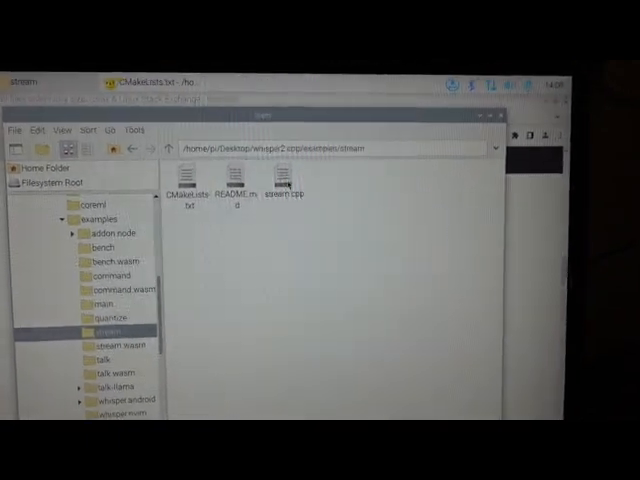
Select the examples/stream folder in PCManFM's folder tree to show stream.cpp
left_click(284, 190)
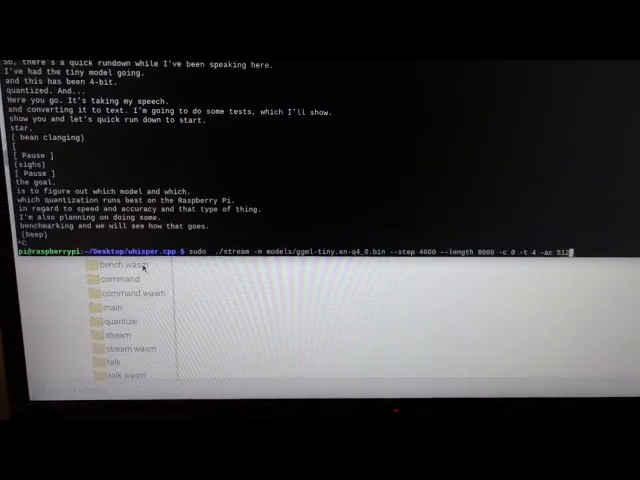
Run stream with ggml-tiny.en-q4_0, 4 threads, step 4000 and length 8000
key("Return")
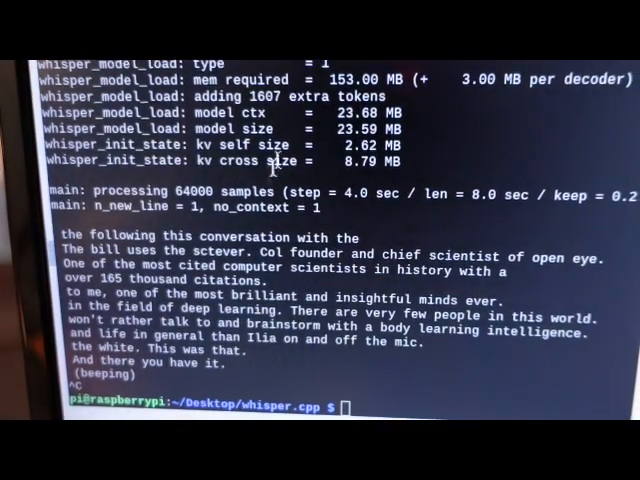
Scroll through the live transcription of the spoken deep learning passage
scroll("down", 3)
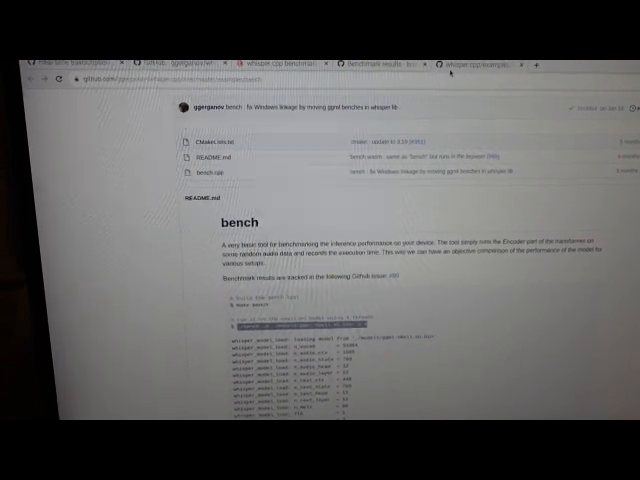
Switch to the whisper.cpp examples/bench GitHub tab and scroll its README
left_click(379, 62)
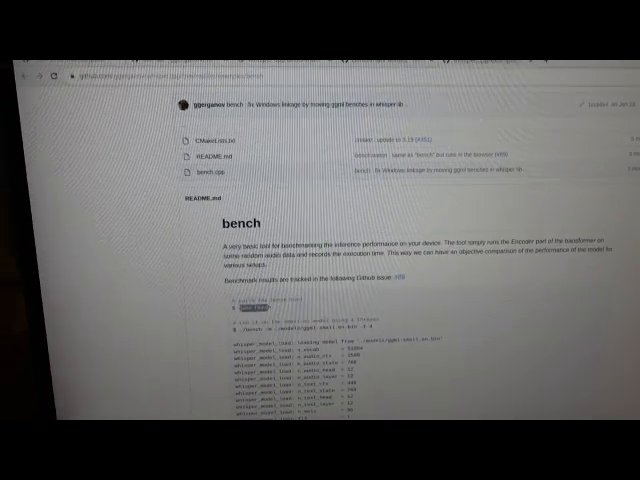
scroll("down", 3)
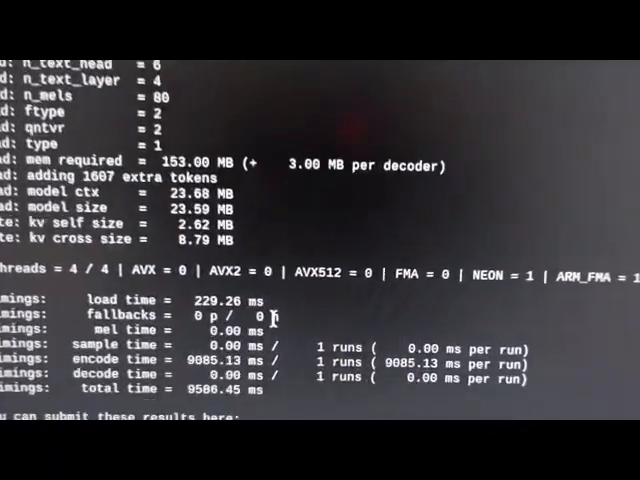
Scroll through the tiny.en q4_0 bench timings (about 9085 ms encode, 9506 ms total)
scroll("down", 3)
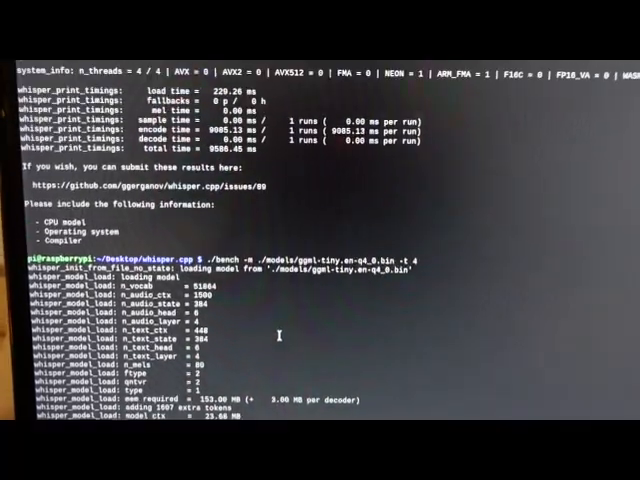
scroll("down", 3)
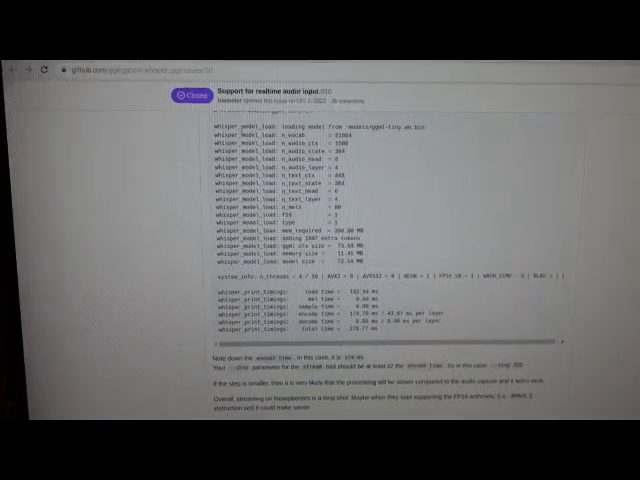
Scroll issue #10 to the encode-time and --step guidance
scroll("down", 3)
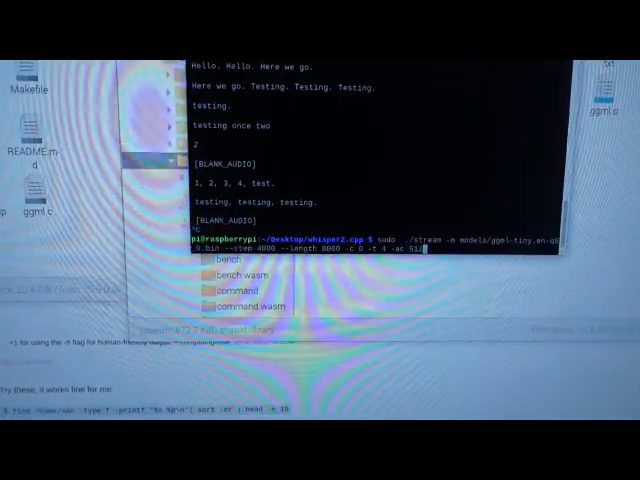
Launch stream with ggml-tiny.en-q8_0, 4 threads, and scroll the live transcript
key("Return")
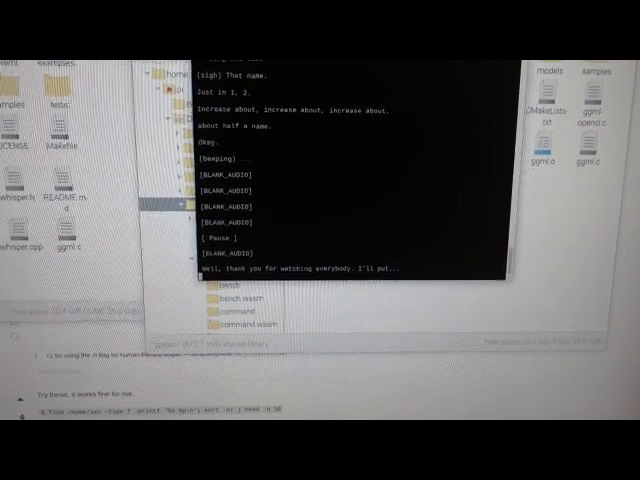
scroll("down", 3)
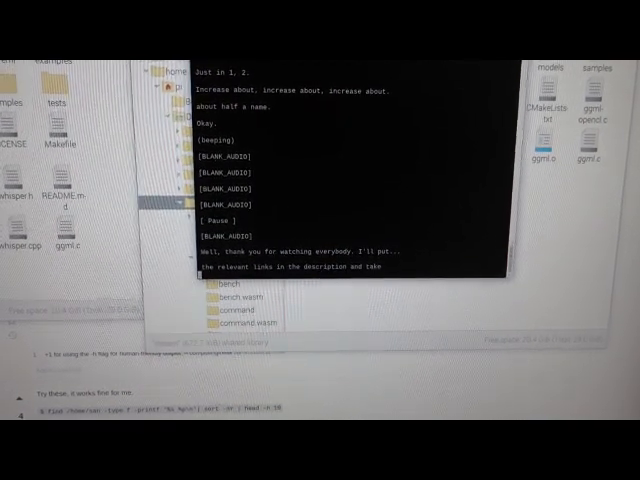